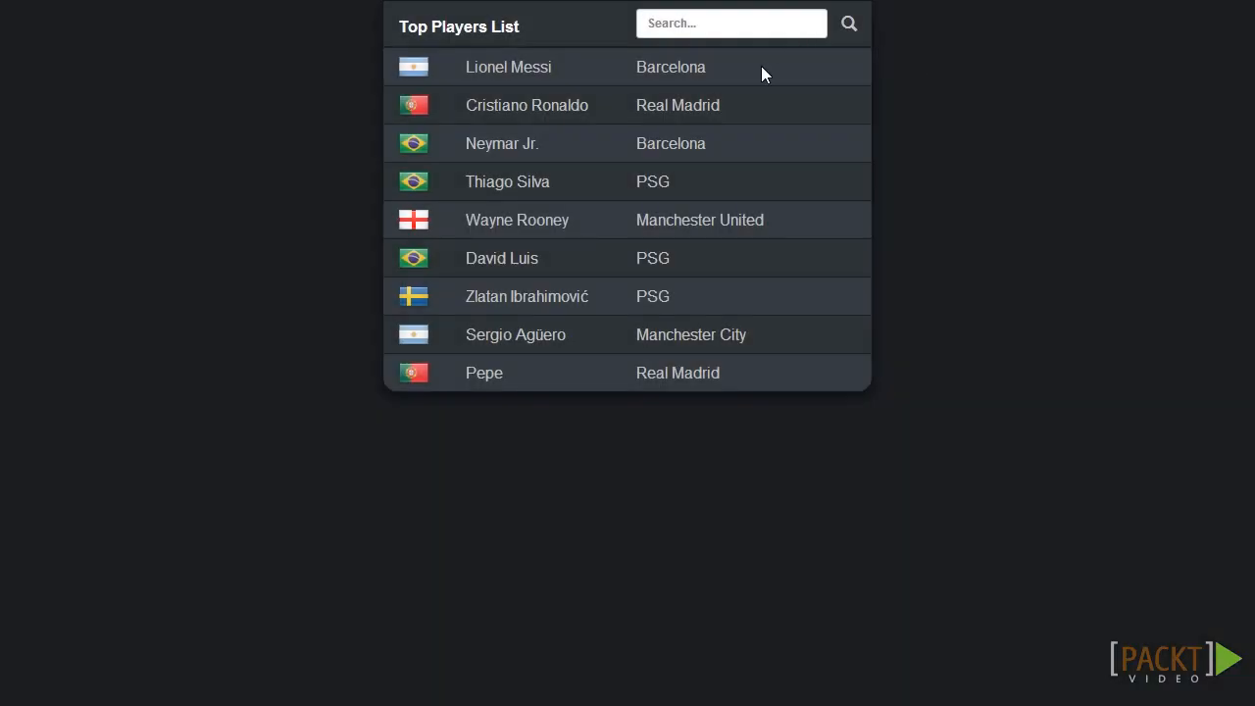
{"action": "mouse_move", "coordinate": [986, 174]}
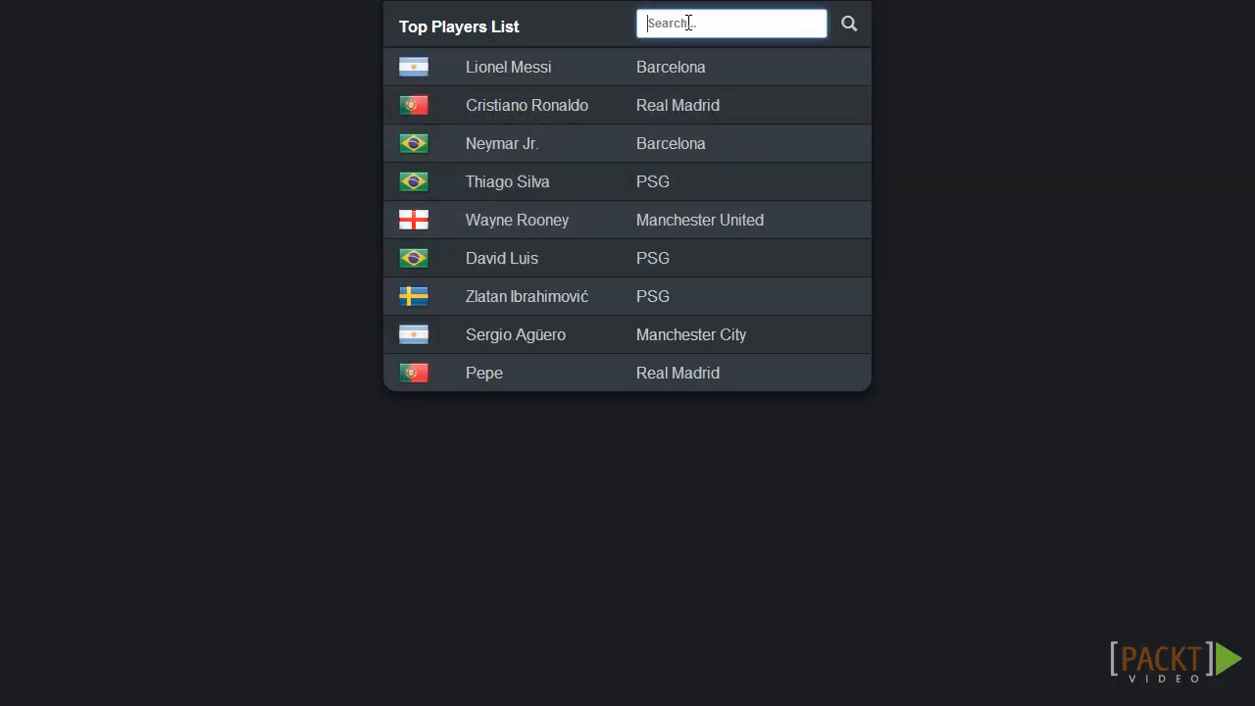
Enter the text 'Zlata' while index.html with the ng-repeat player row is shown.
{"action": "type", "text": "Zlata"}
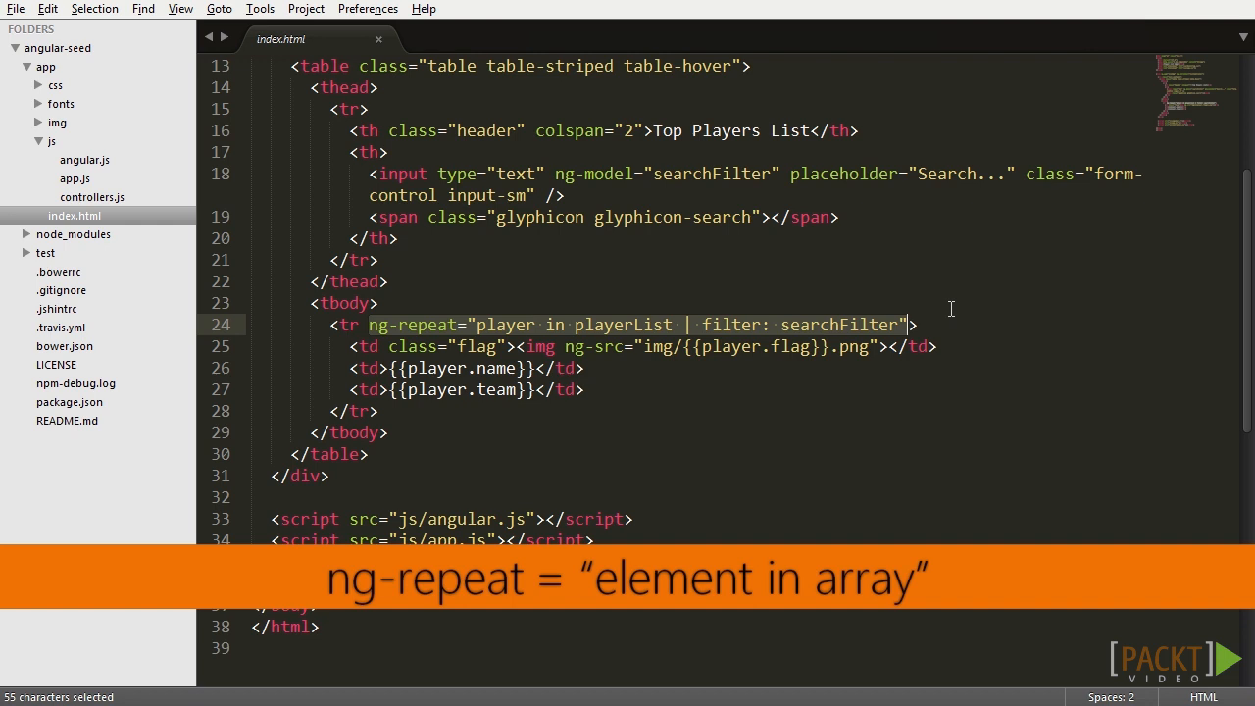
{"action": "mouse_move", "coordinate": [929, 326]}
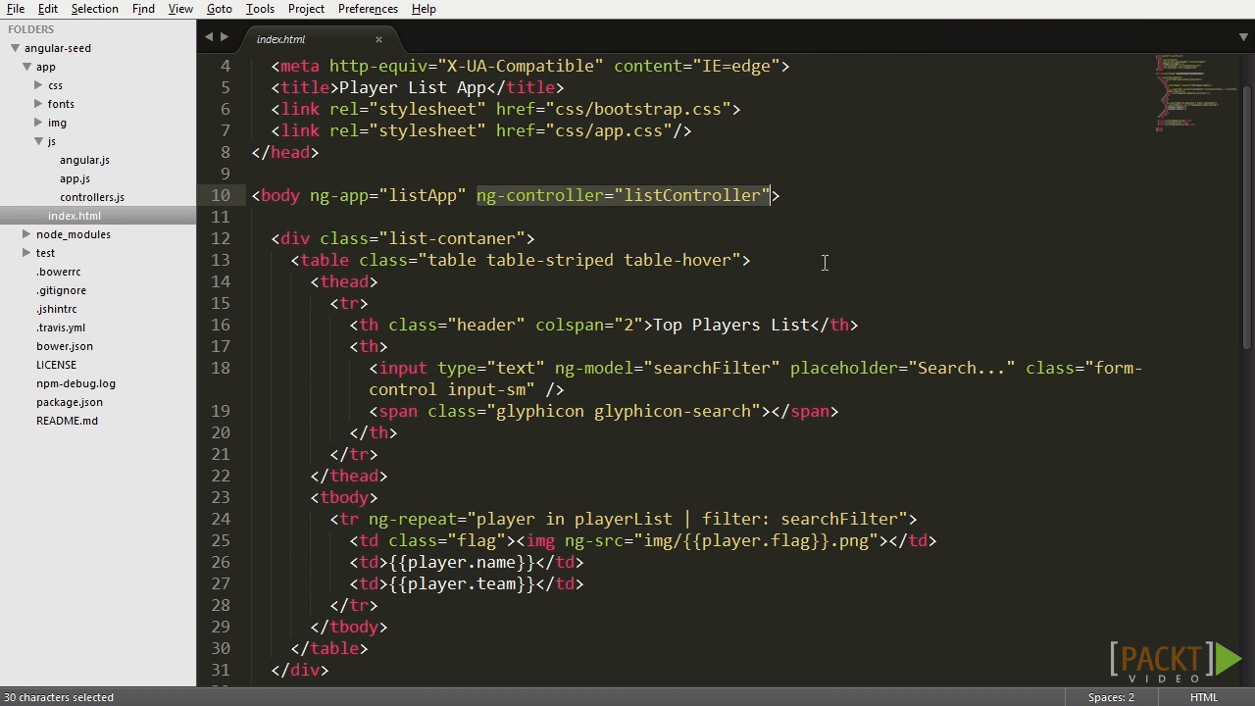
{"action": "mouse_move", "coordinate": [824, 258]}
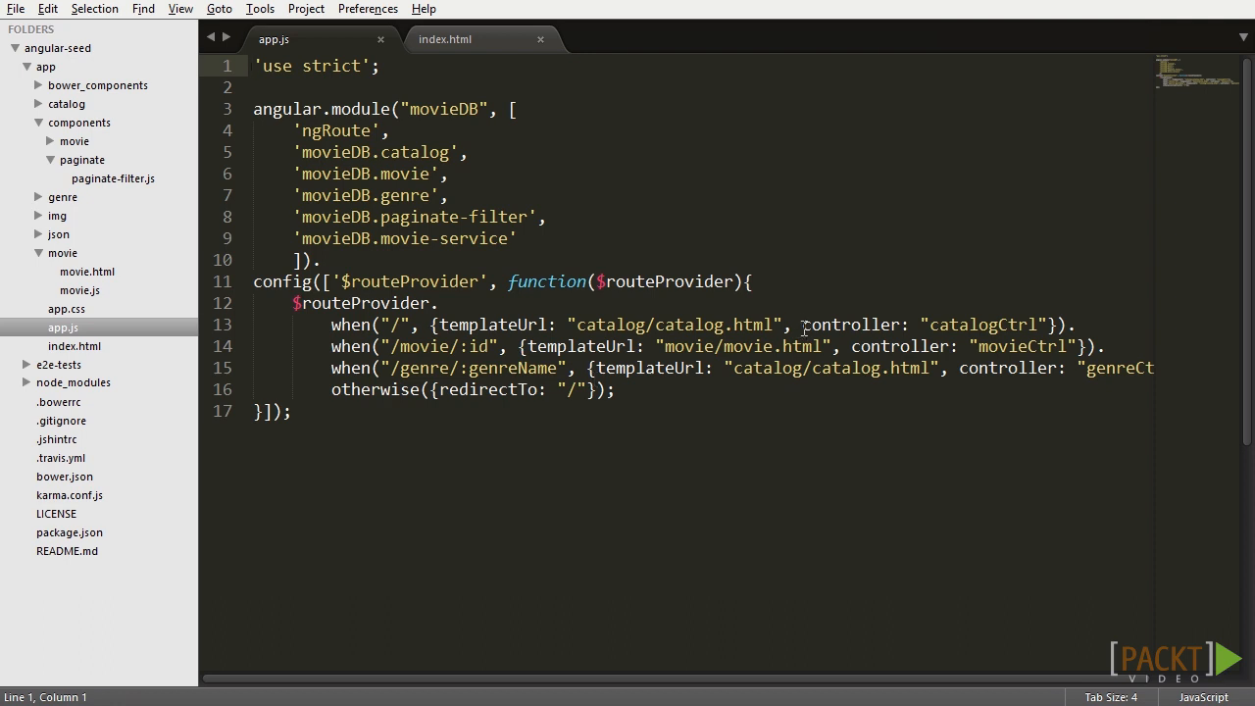
Highlight controller: "catalogCtrl" in the root route of app.js, then move to the index.html tab.
{"action": "left_click_drag", "start_coordinate": [804, 325], "coordinate": [1047, 325]}
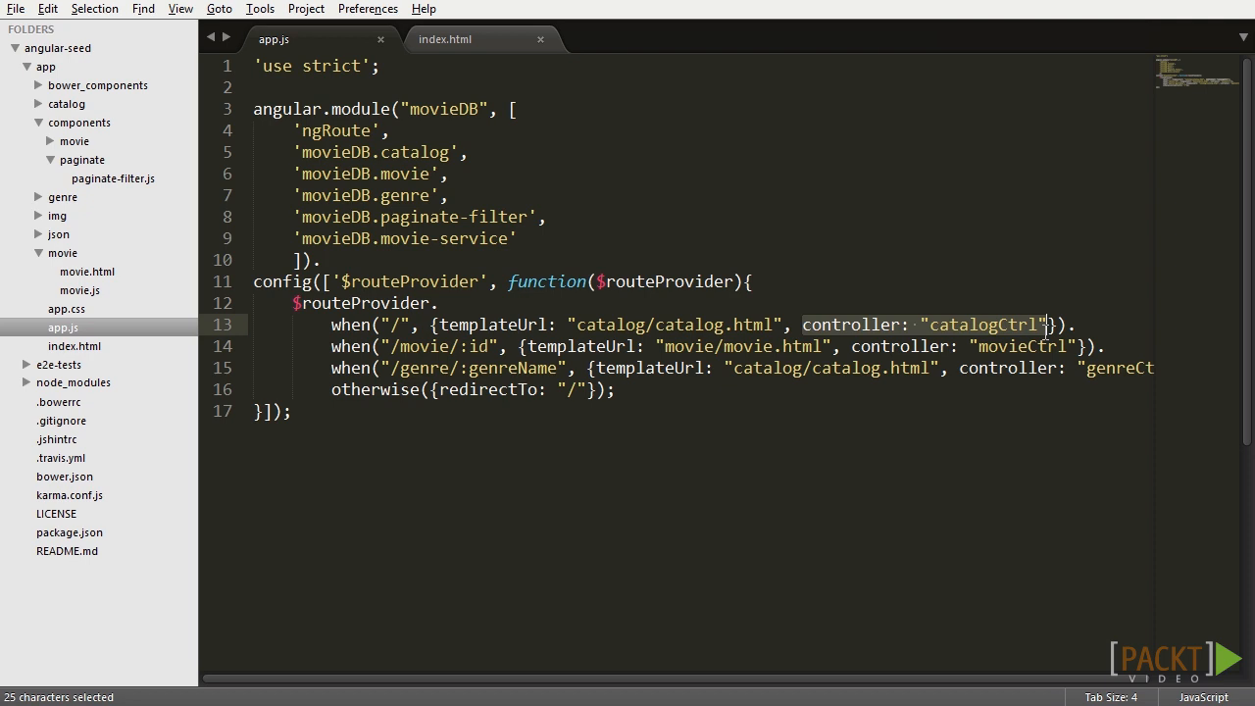
{"action": "mouse_move", "coordinate": [1049, 337]}
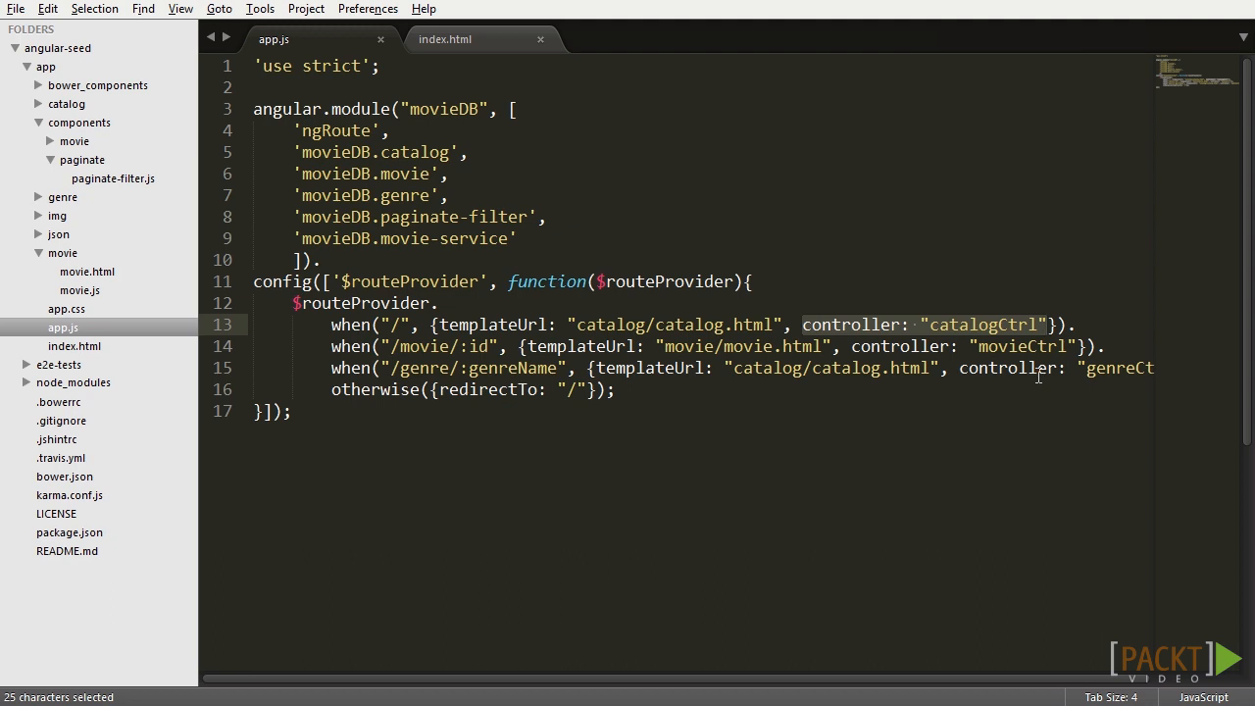
{"action": "left_click", "coordinate": [443, 39]}
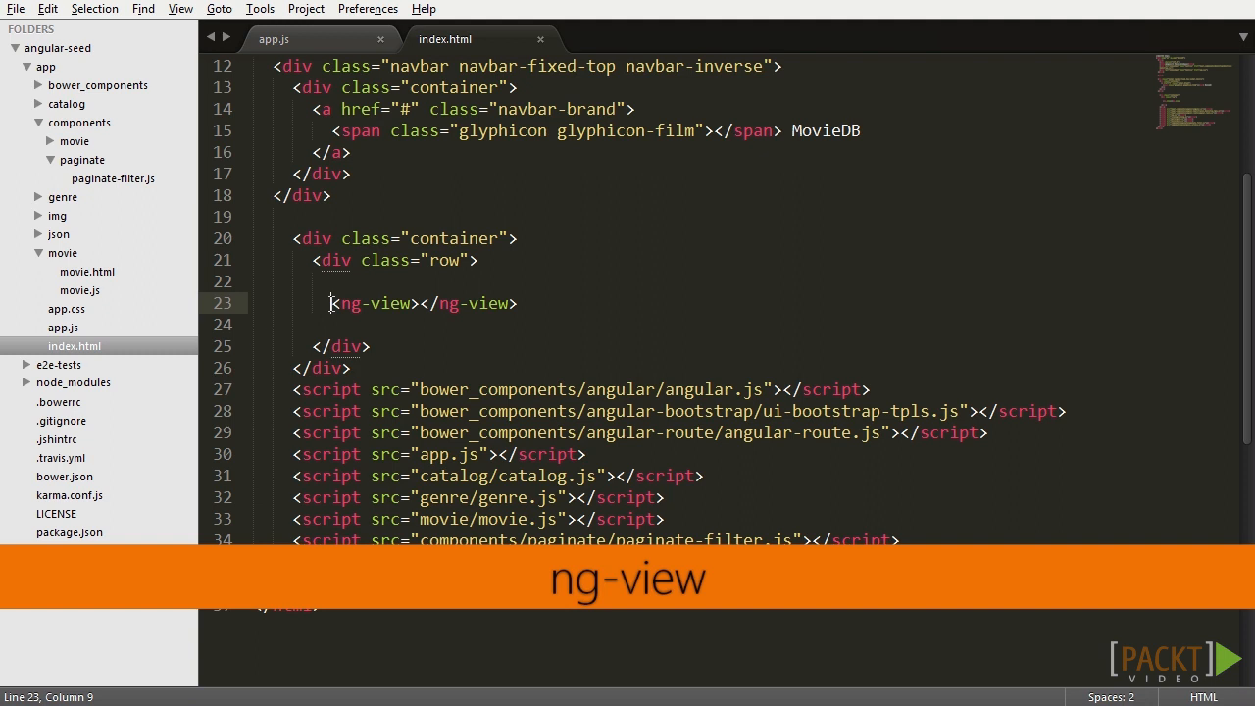
Highlight the <ng-view></ng-view> element on line 23 inside the container row.
{"action": "left_click_drag", "start_coordinate": [329, 302], "coordinate": [517, 302]}
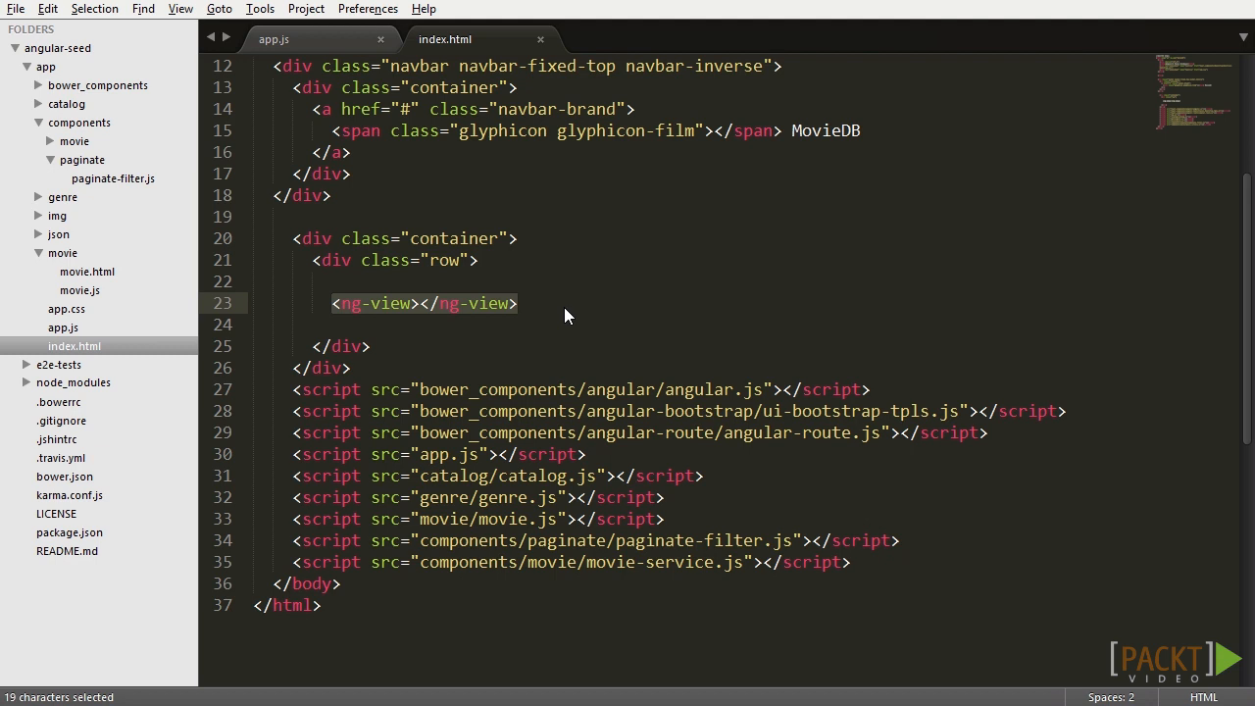
{"action": "left_click", "coordinate": [517, 302]}
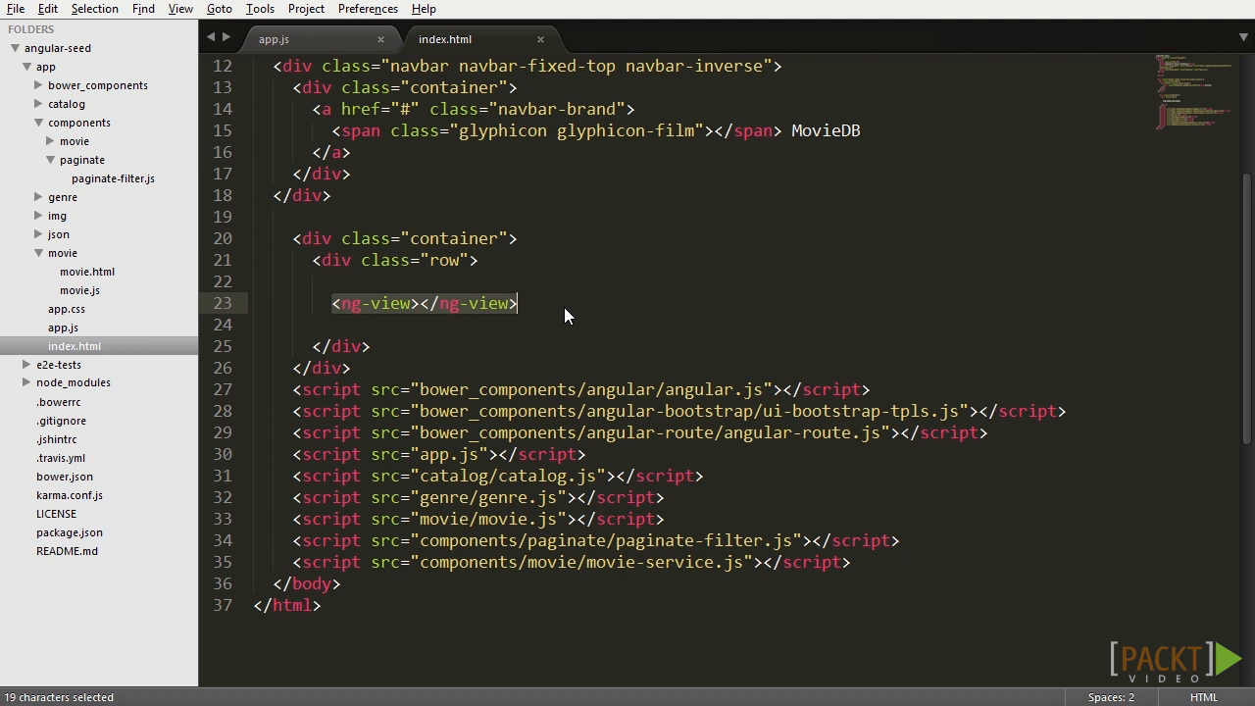